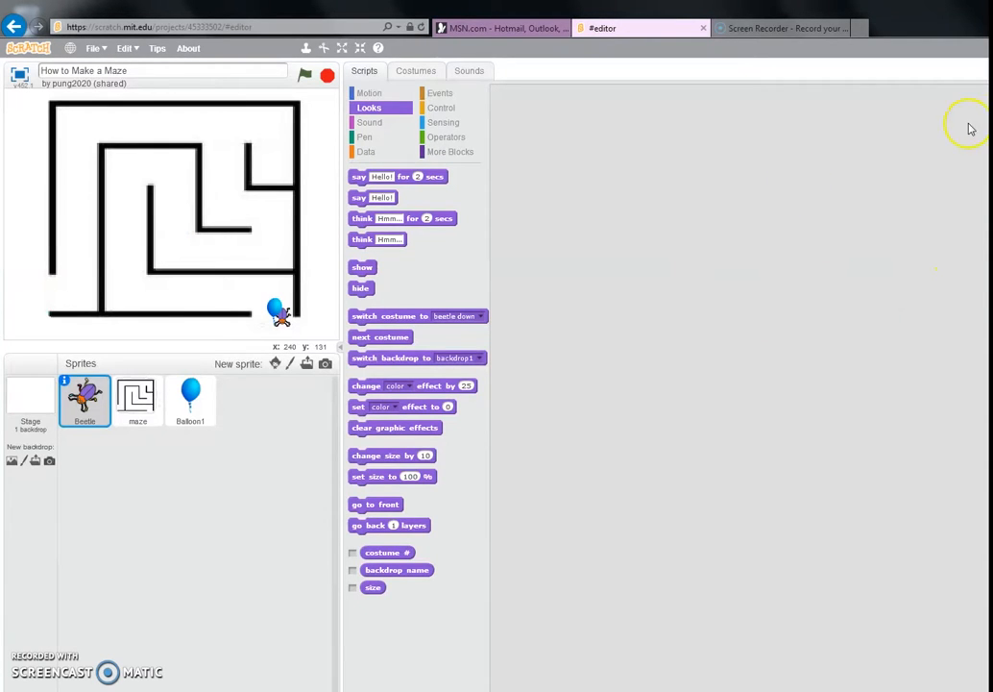
{"action": "mouse_move", "coordinate": [231, 242]}
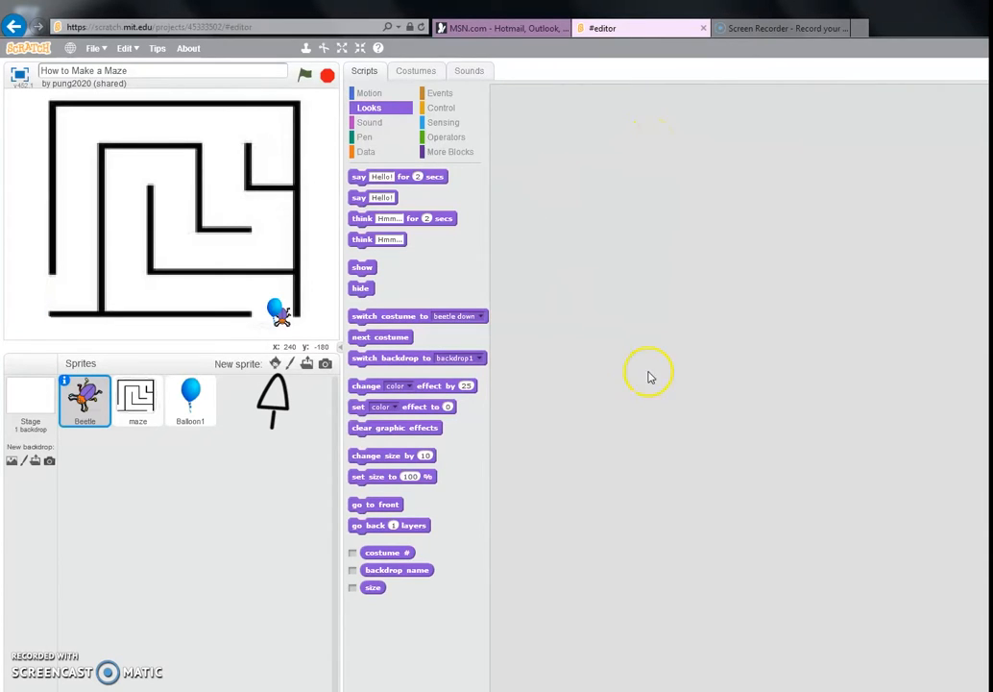
Step: Select the Beetle sprite to build its left/up arrow-key movement and wall-bounce scripts
{"action": "left_click", "coordinate": [85, 398]}
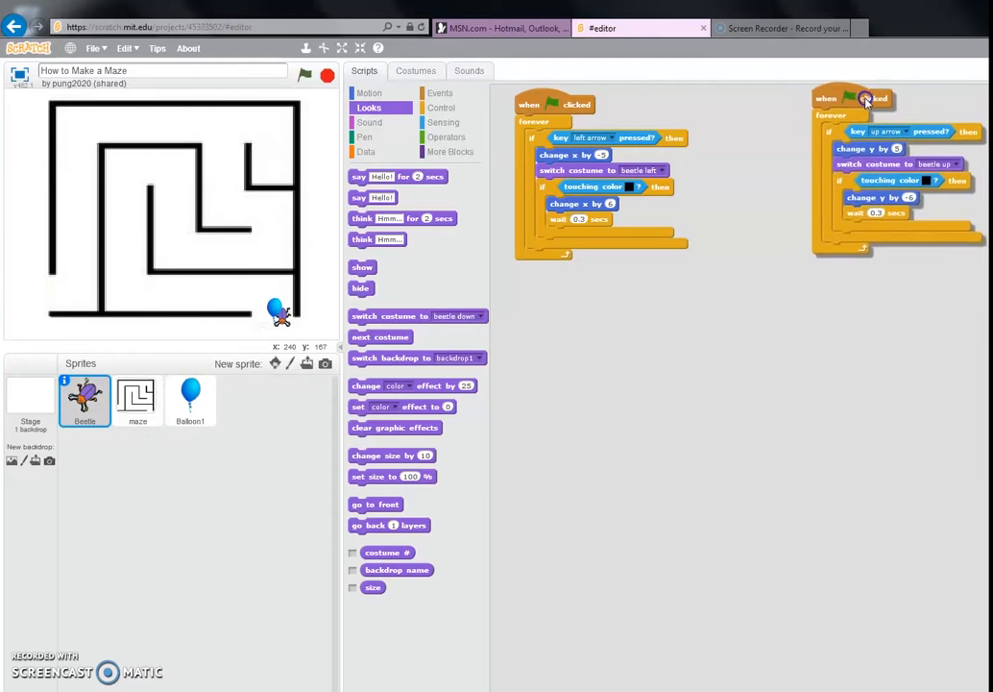
Step: Place the right/down movement scripts and a start-position 'go to x: y:' script in the workspace
{"action": "left_click_drag", "start_coordinate": [865, 100], "coordinate": [615, 292]}
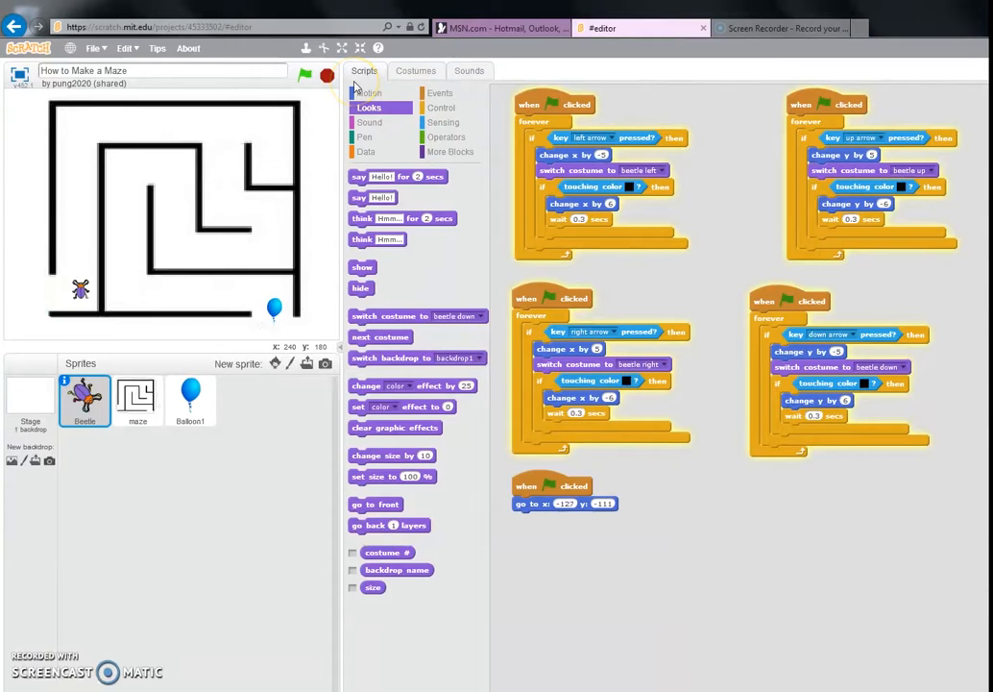
{"action": "left_click", "coordinate": [306, 75]}
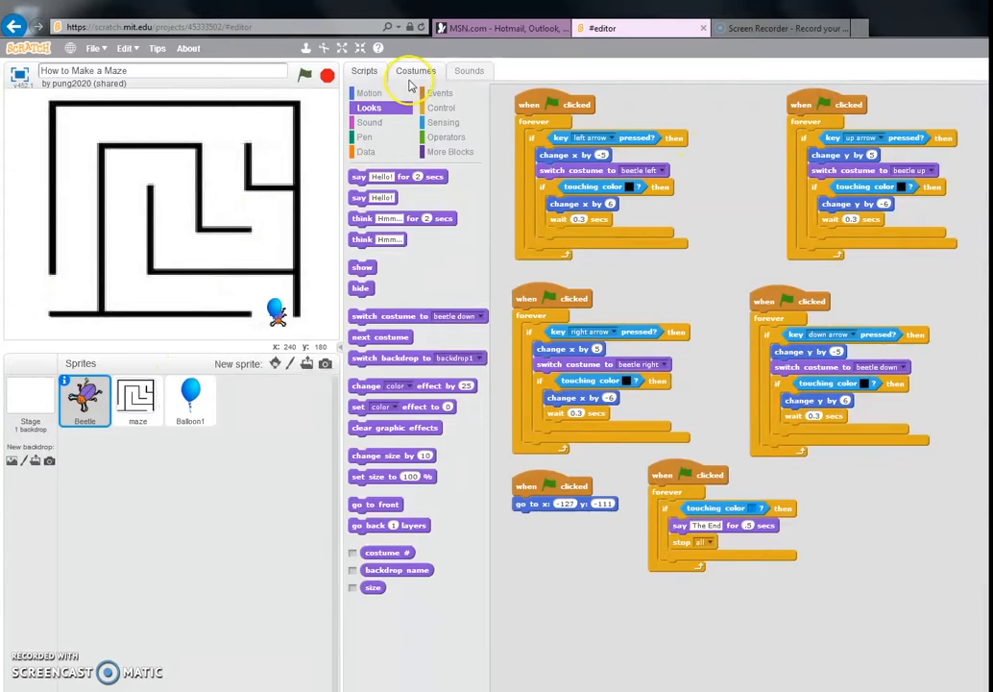
Step: Check the beetle's four direction costumes, then run the maze with the green flag
{"action": "left_click", "coordinate": [415, 69]}
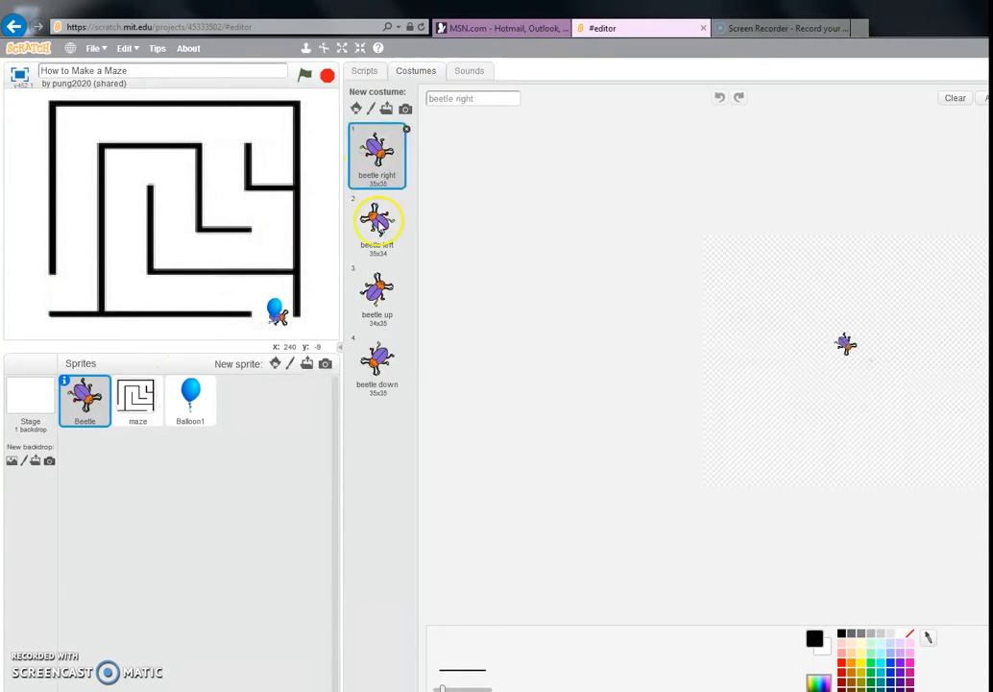
{"action": "left_click", "coordinate": [376, 363]}
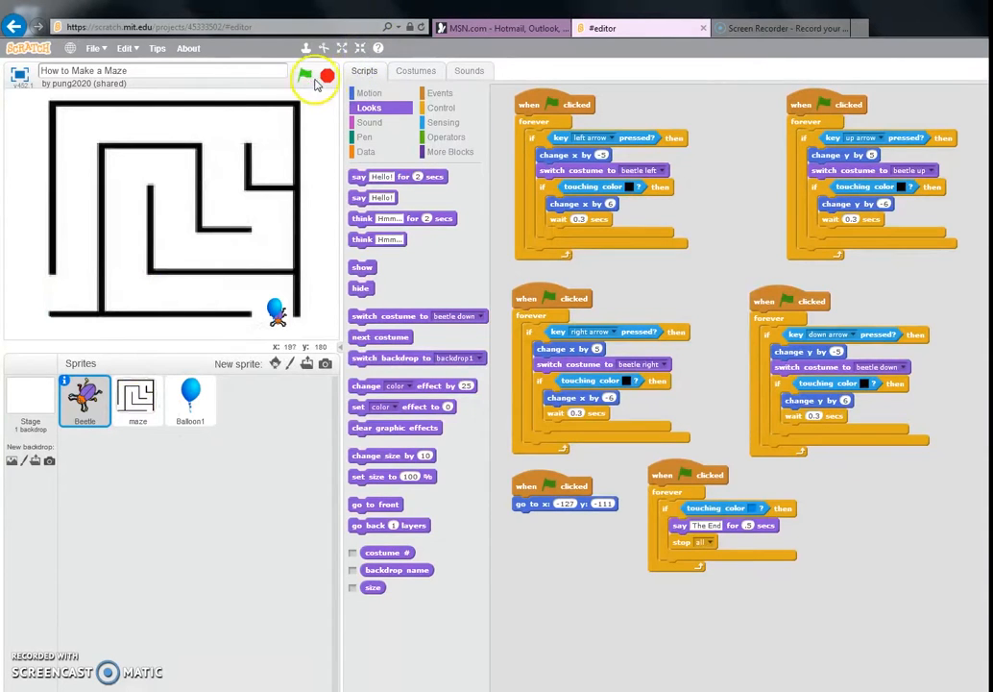
{"action": "left_click", "coordinate": [304, 75]}
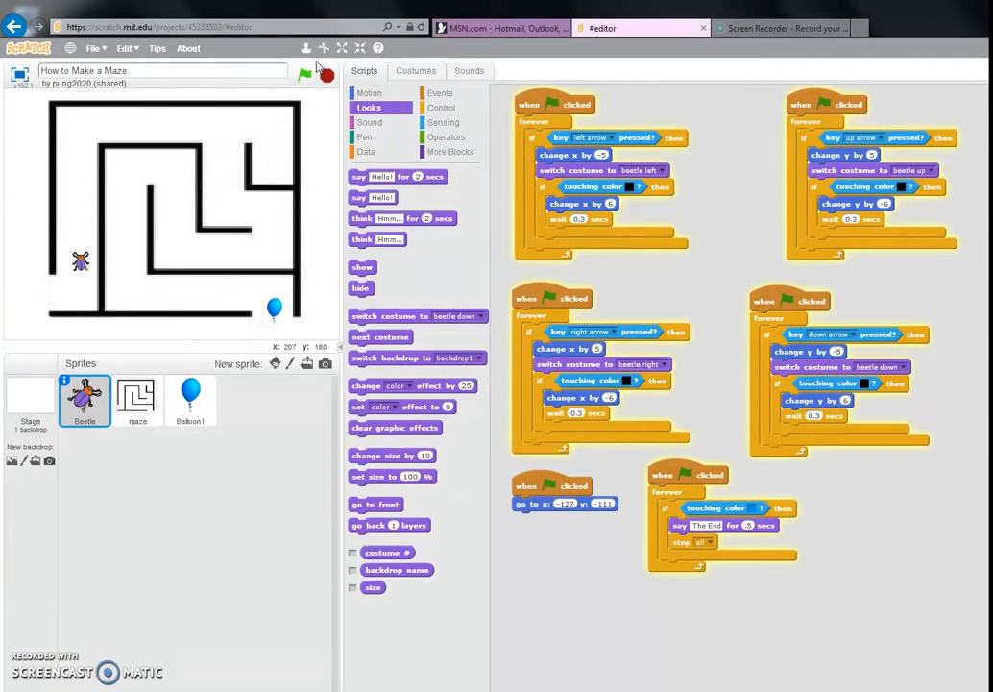
{"action": "left_click", "coordinate": [306, 73]}
{"action": "type", "text": "-10"}
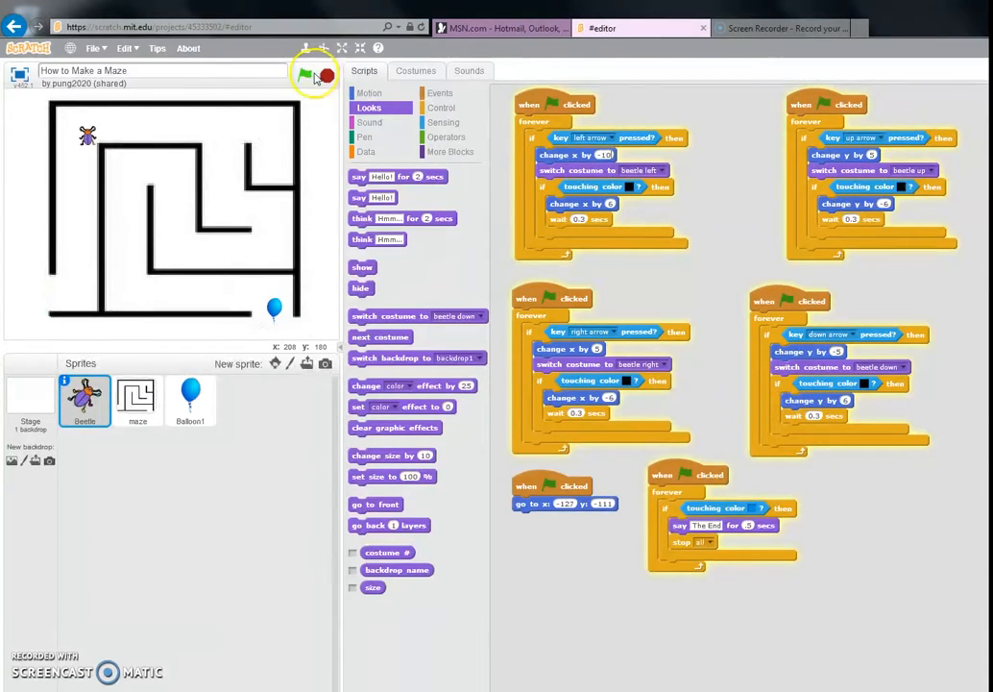
{"action": "left_click", "coordinate": [304, 73]}
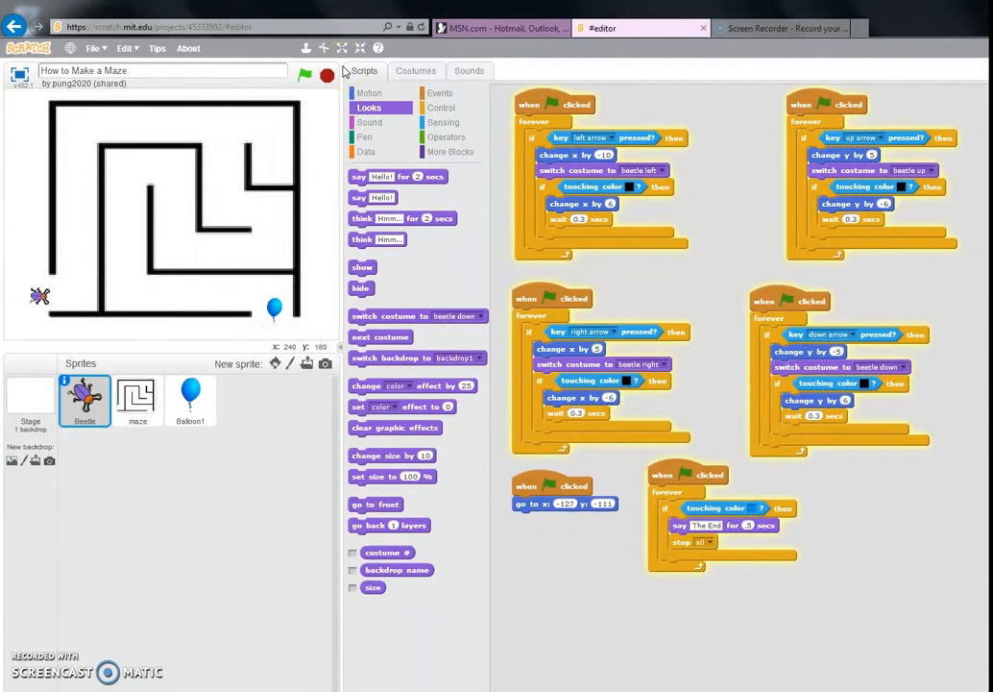